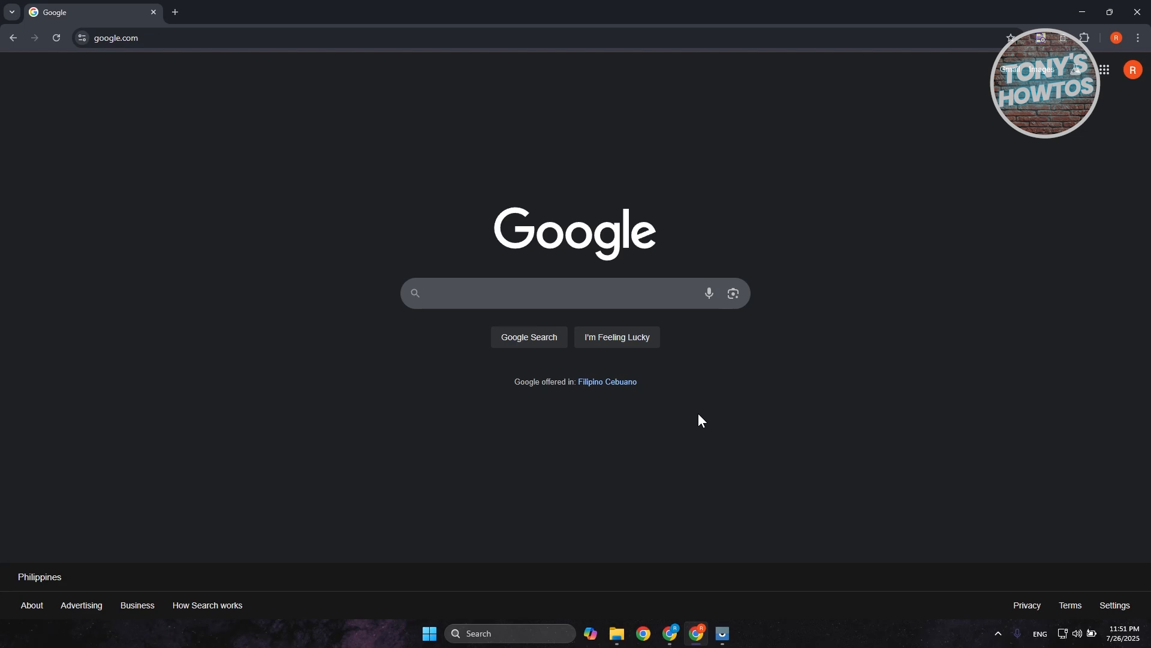
pyautogui.moveTo(700, 413)
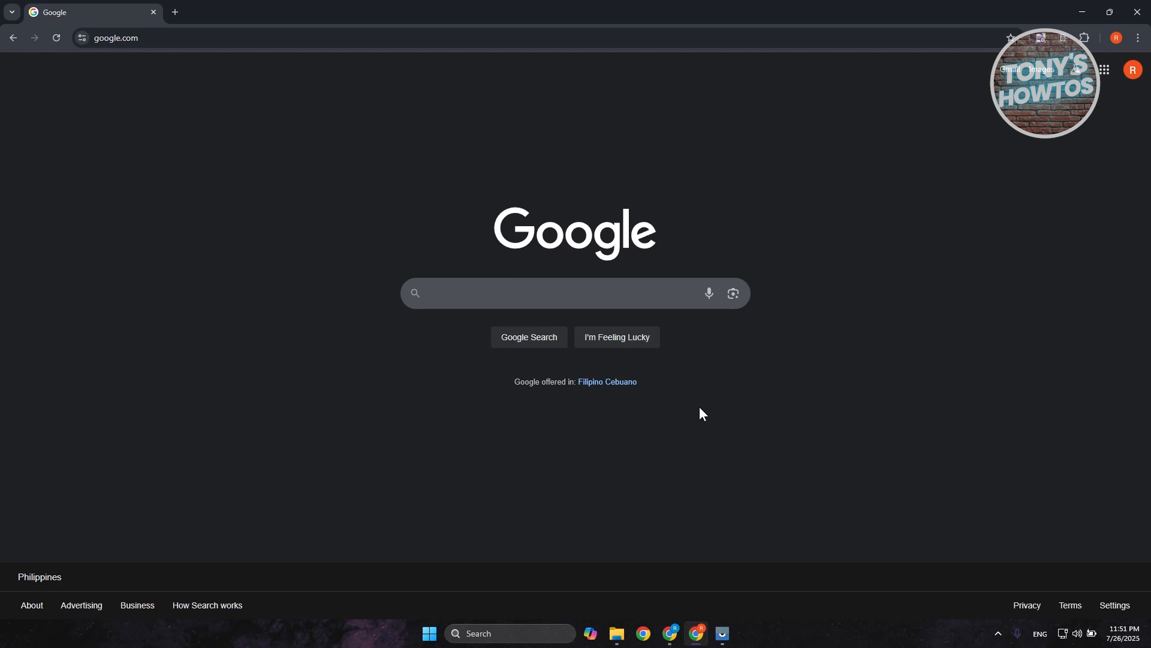
pyautogui.moveTo(703, 413)
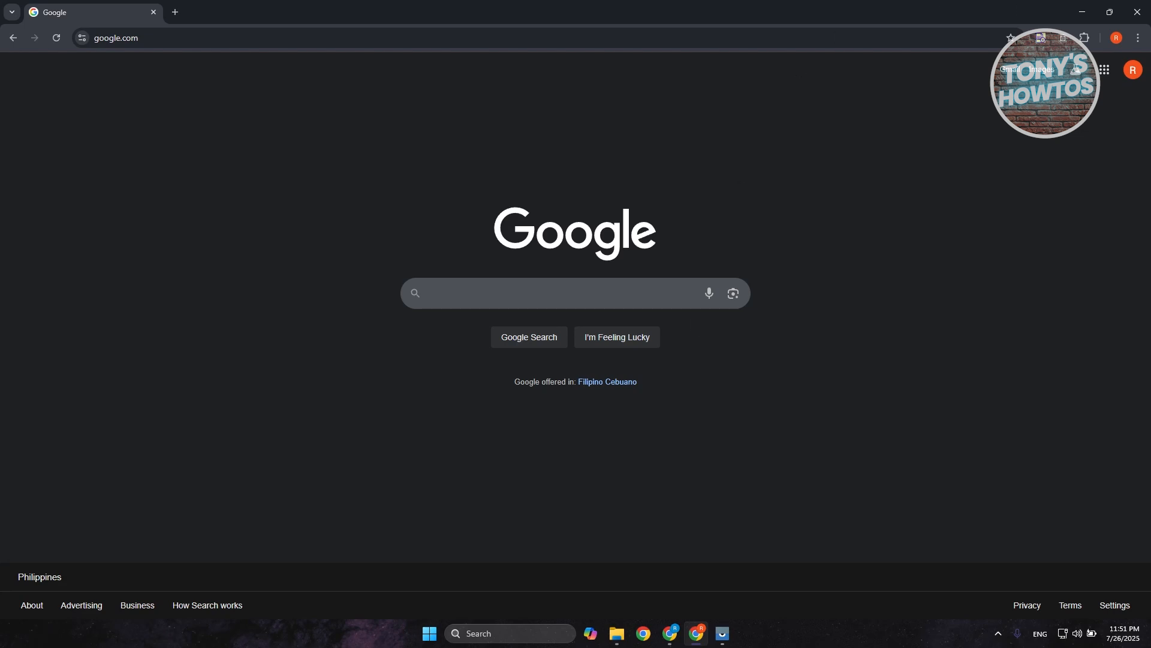
# Open Chrome Settings from the three-dot menu and go to Autofill and passwords.
pyautogui.click(1138, 37)
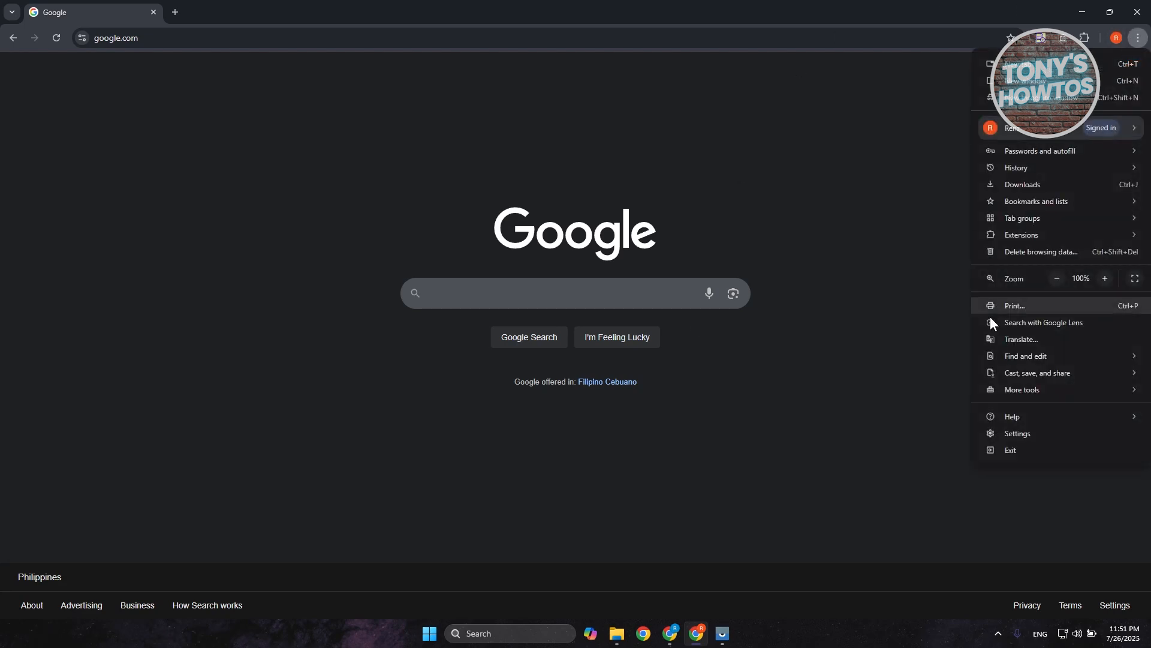
pyautogui.click(1018, 433)
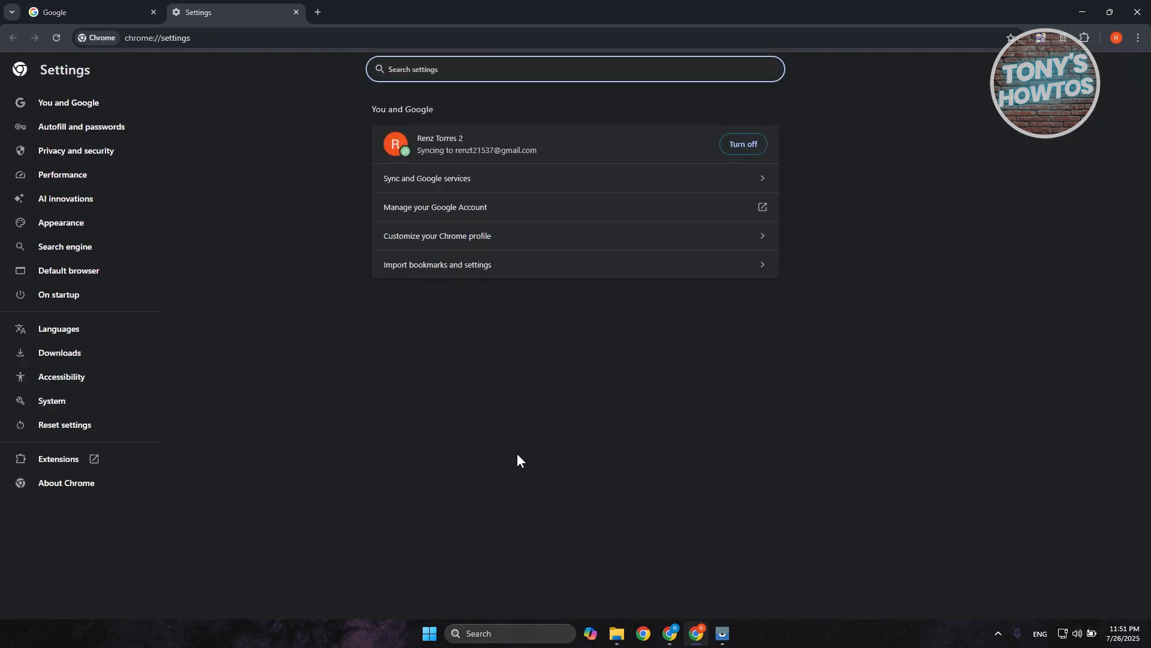
pyautogui.moveTo(266, 155)
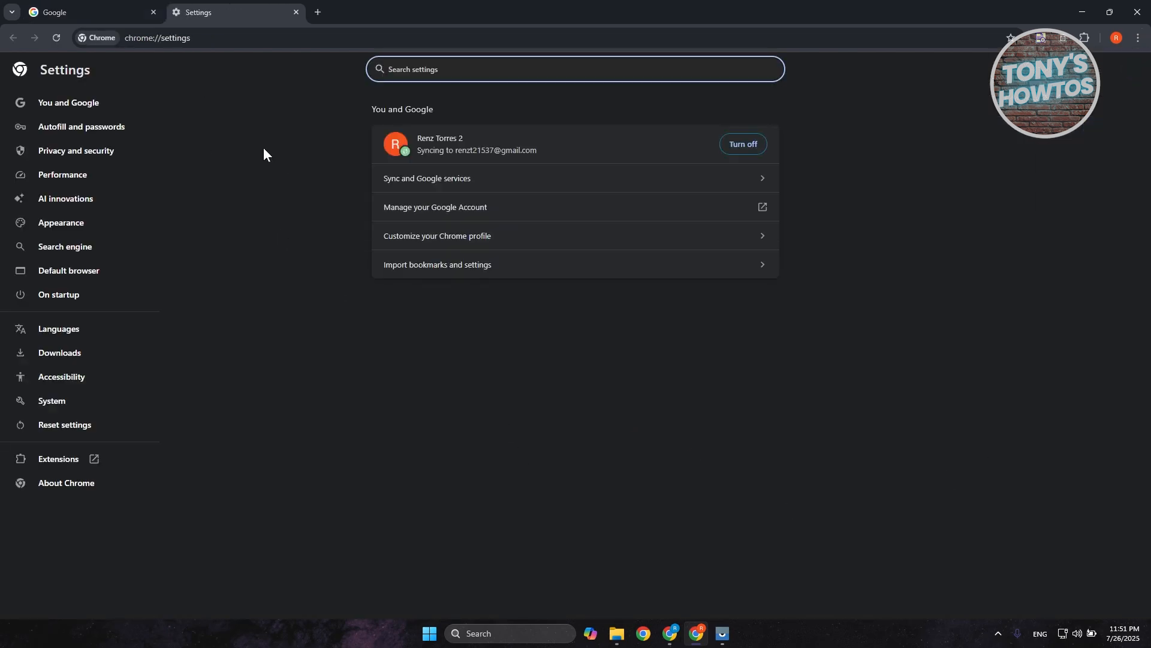
pyautogui.click(81, 126)
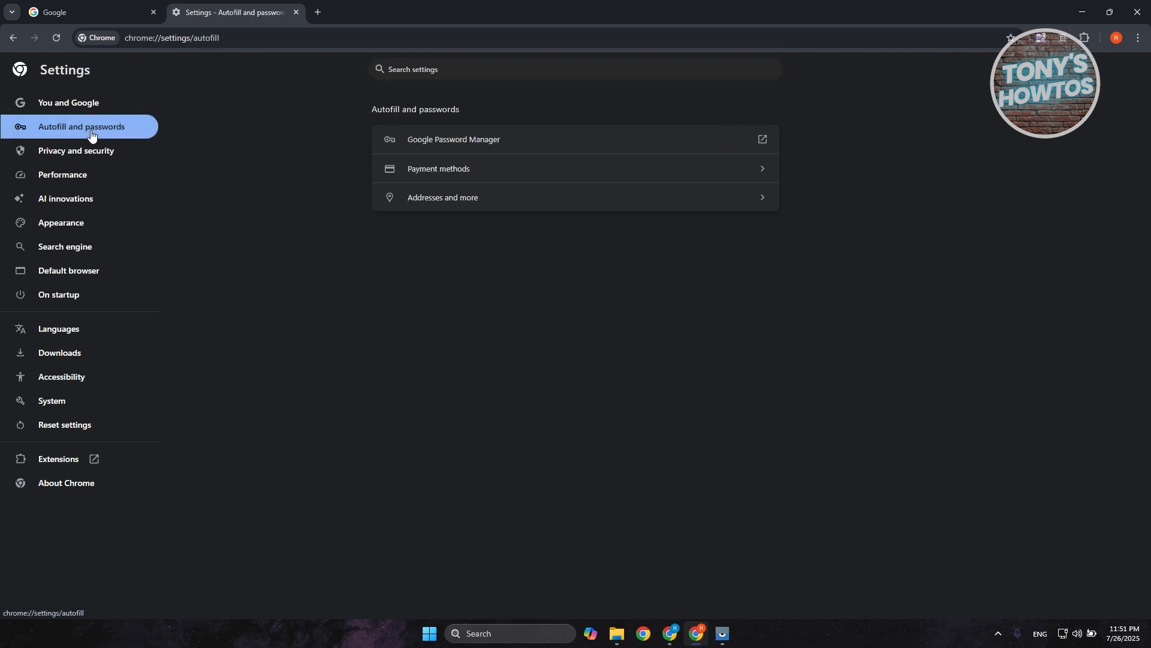
pyautogui.moveTo(459, 172)
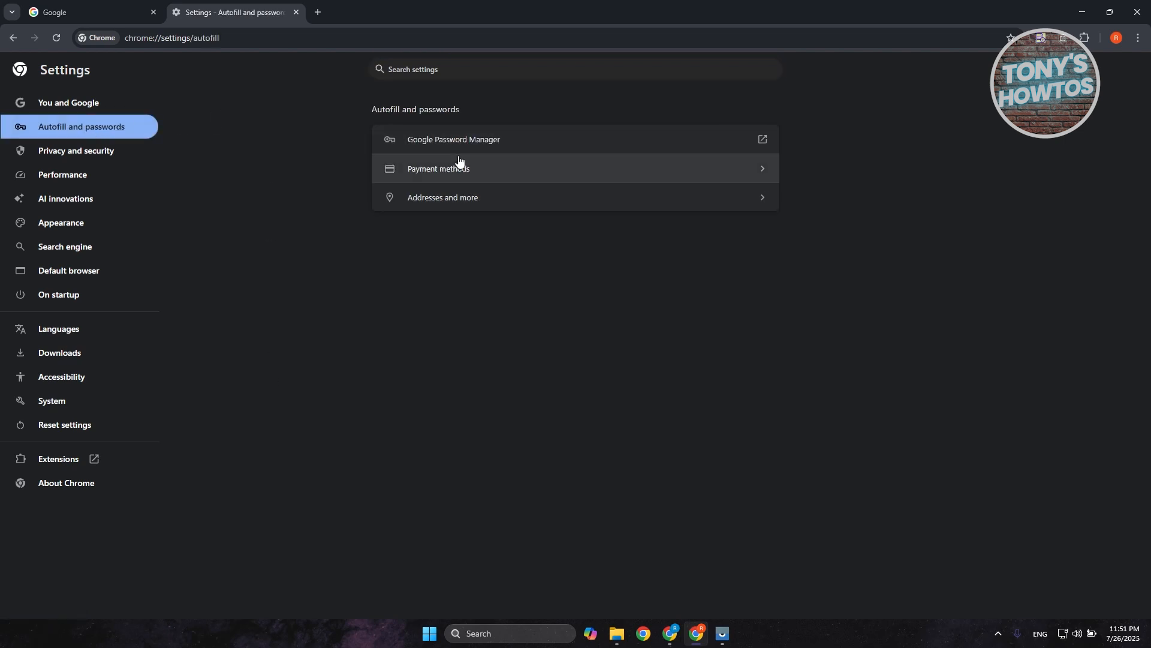
# Open the Payment methods page from Autofill and passwords.
pyautogui.click(438, 168)
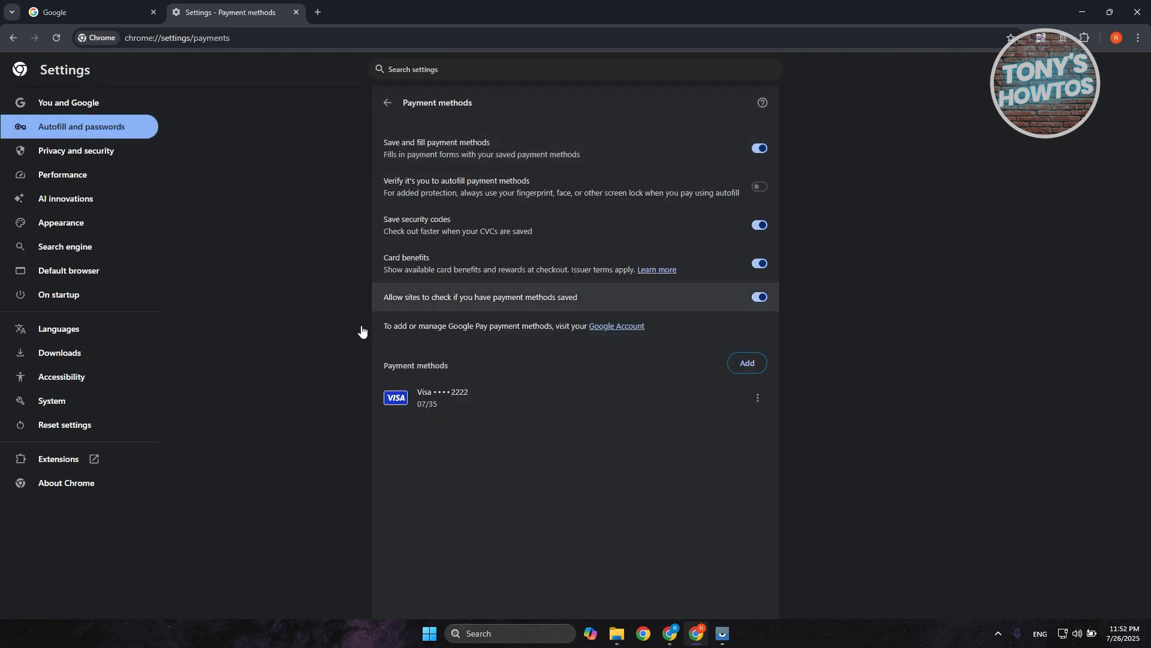
pyautogui.moveTo(338, 417)
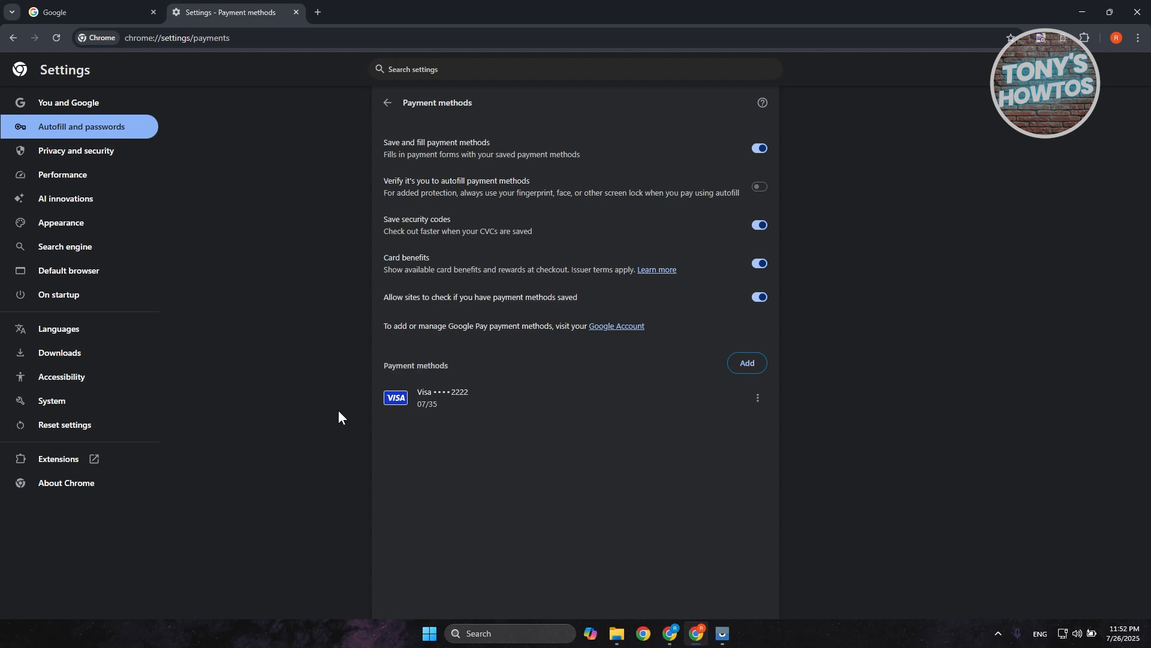
pyautogui.moveTo(306, 410)
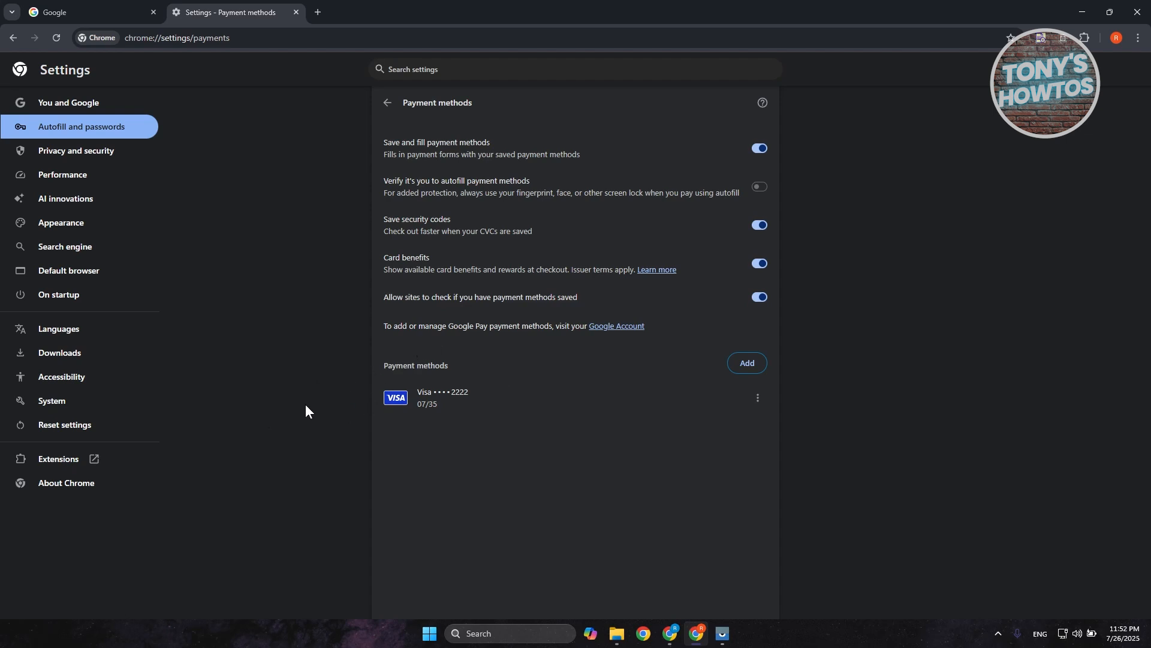
pyautogui.moveTo(848, 433)
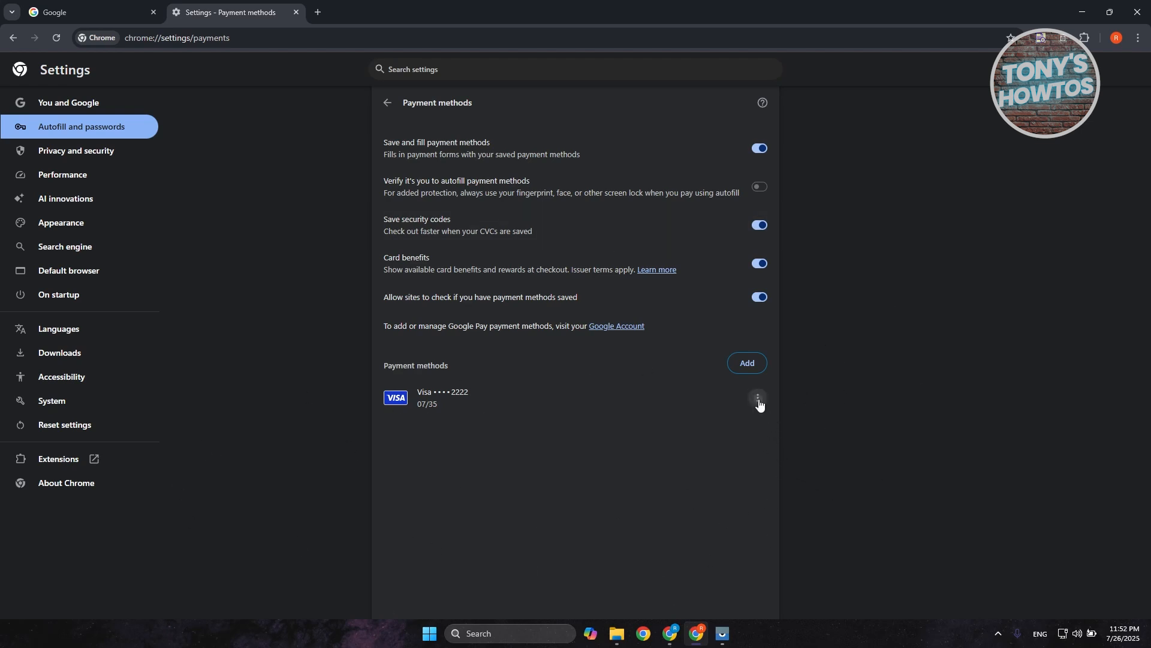
# Delete the saved Visa card ending 2222 and confirm the deletion.
pyautogui.click(759, 401)
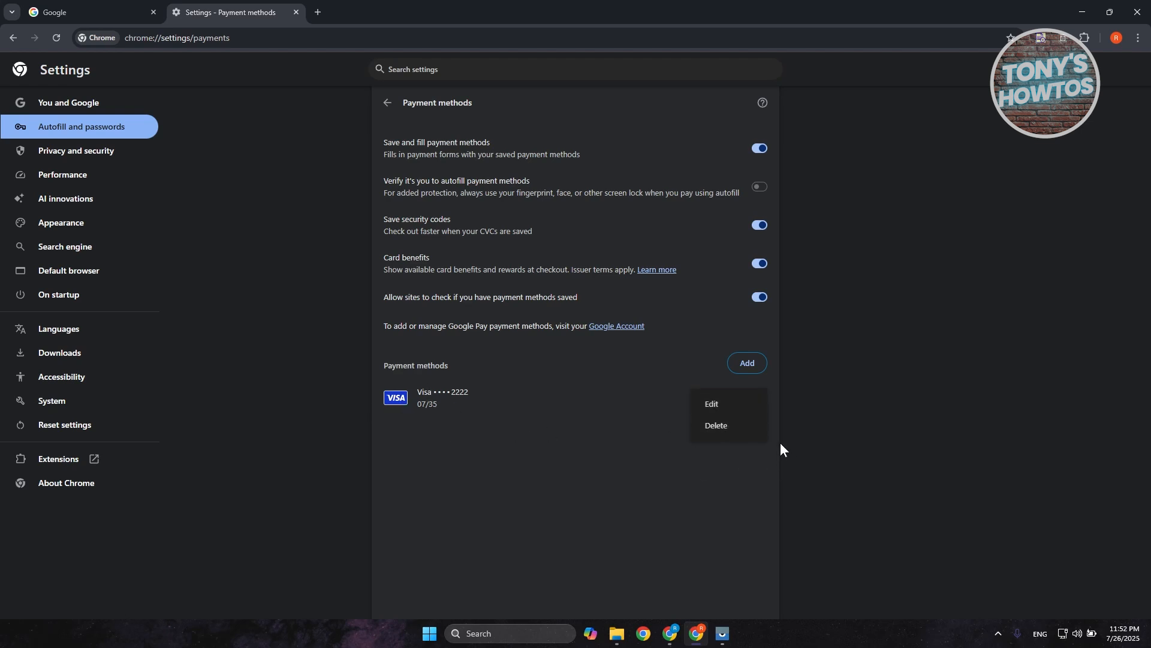
pyautogui.click(715, 428)
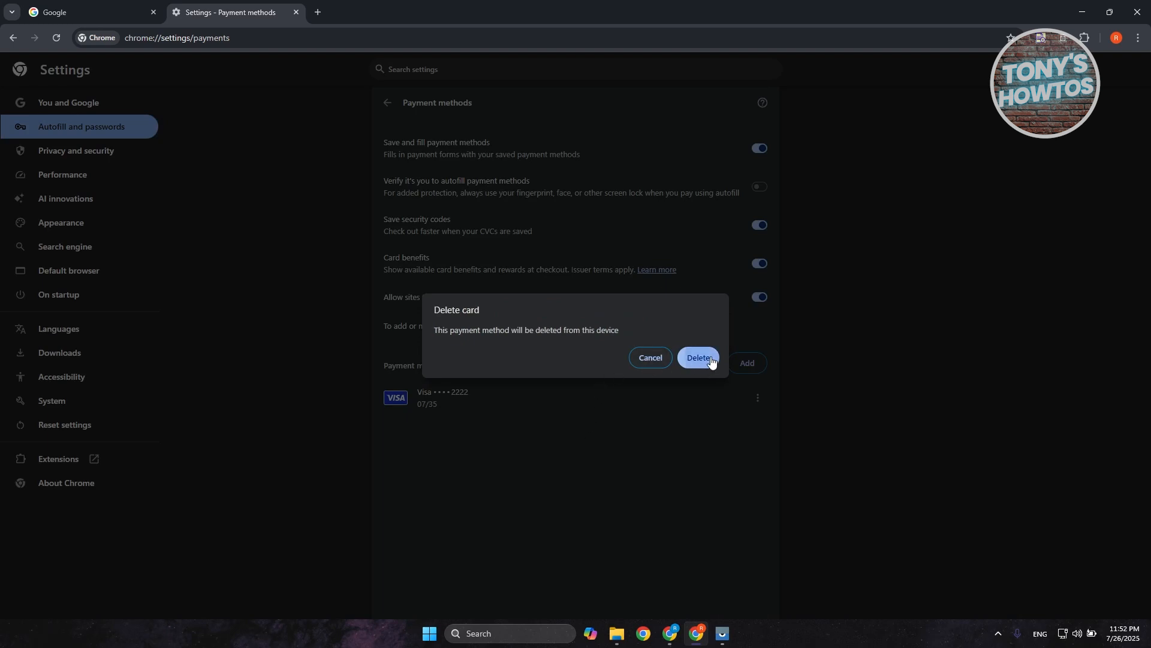
pyautogui.click(697, 357)
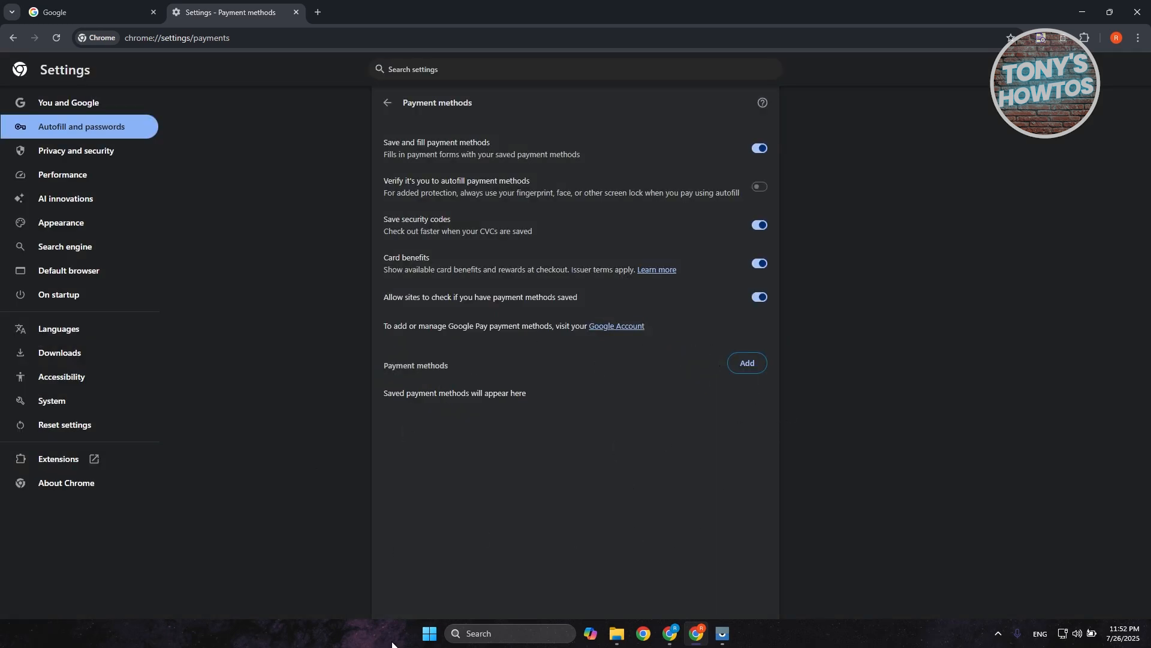
pyautogui.moveTo(534, 454)
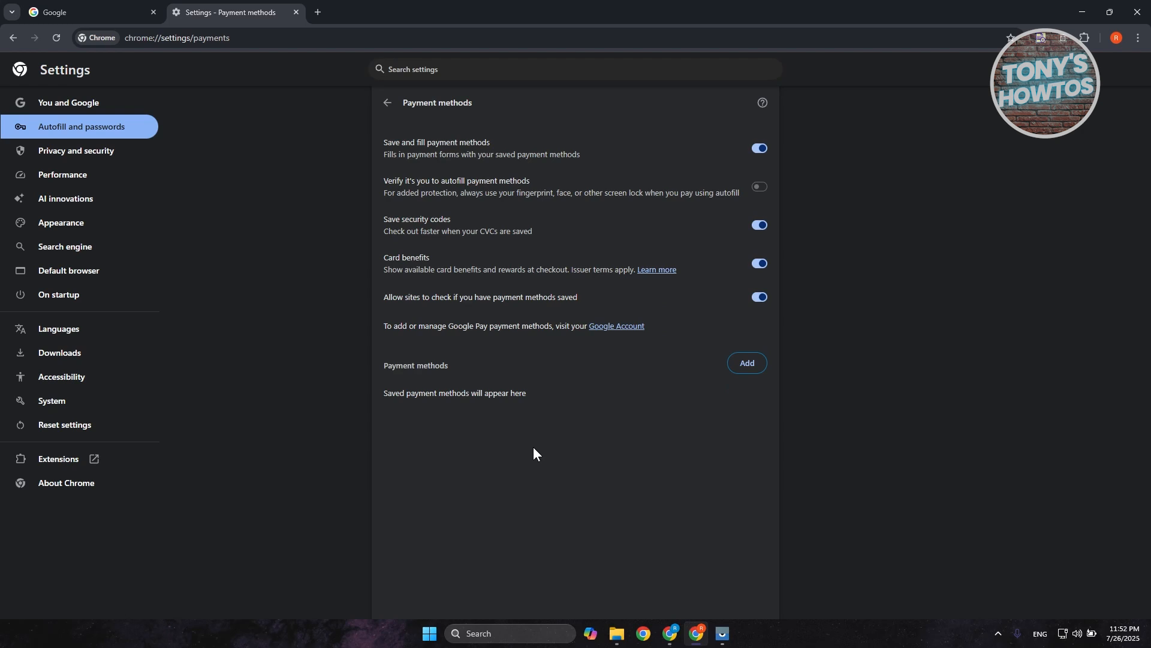
pyautogui.moveTo(549, 268)
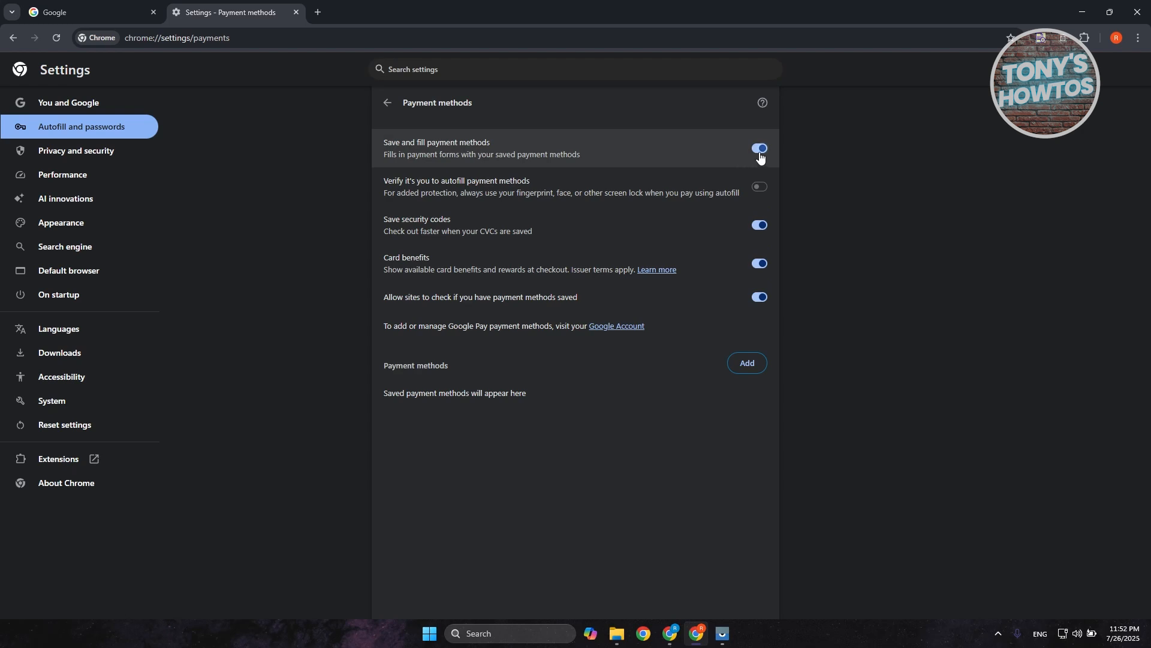
# Switch off 'Save and fill payment methods' and 'Allow sites to check if you have payment methods saved'.
pyautogui.click(759, 149)
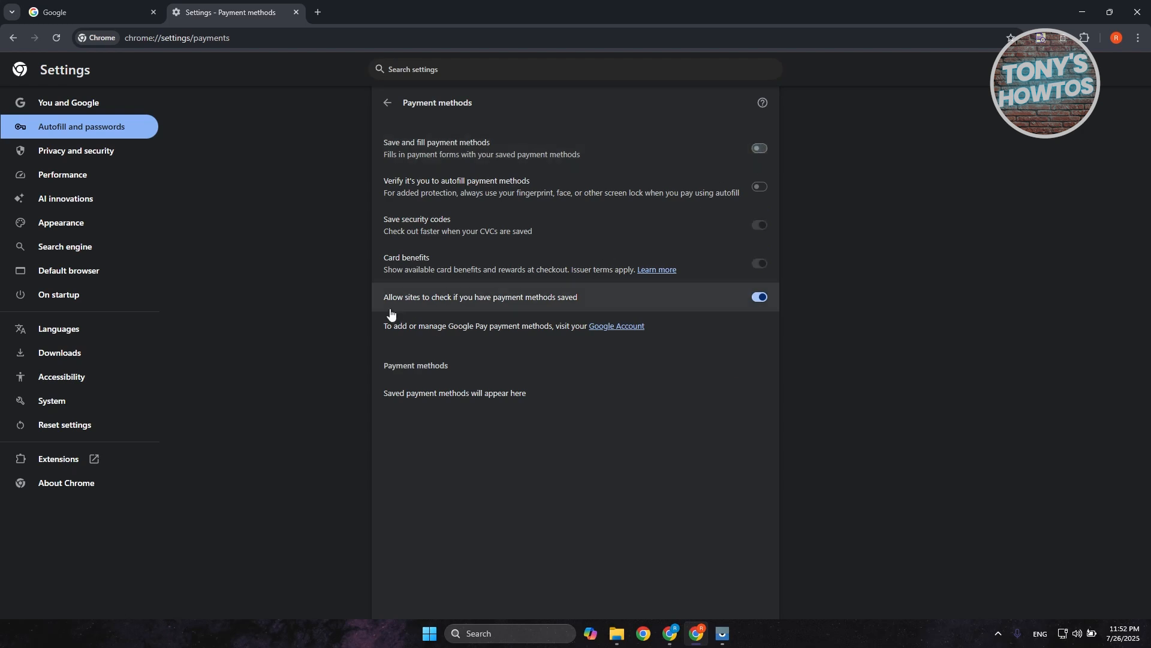
pyautogui.moveTo(788, 301)
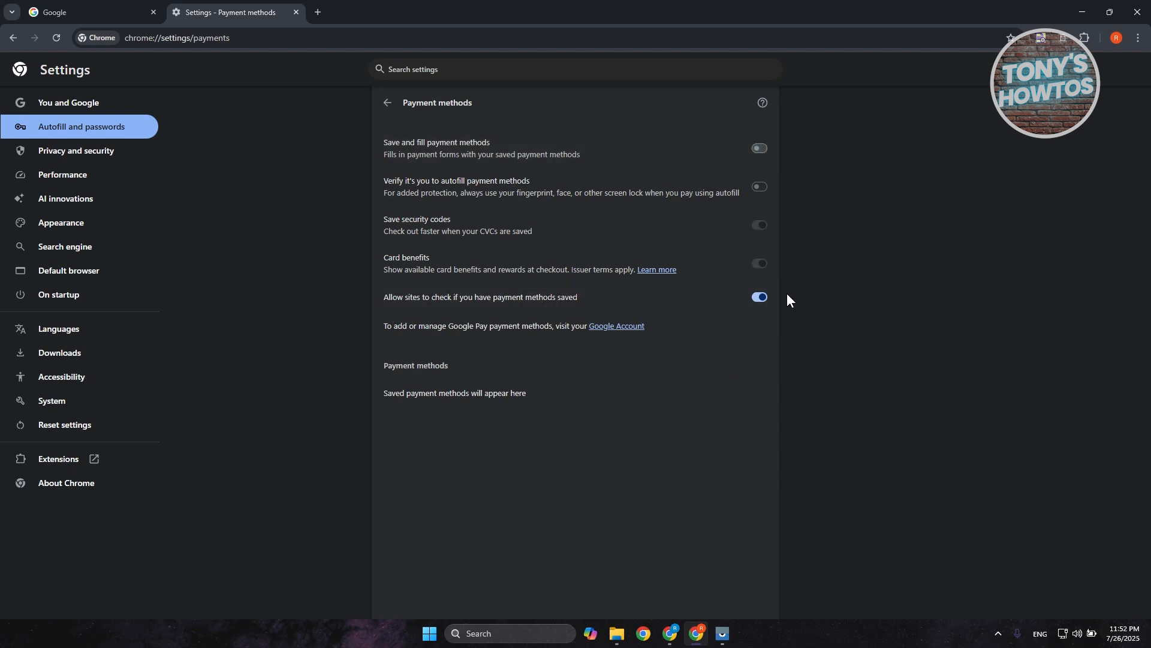
pyautogui.click(759, 302)
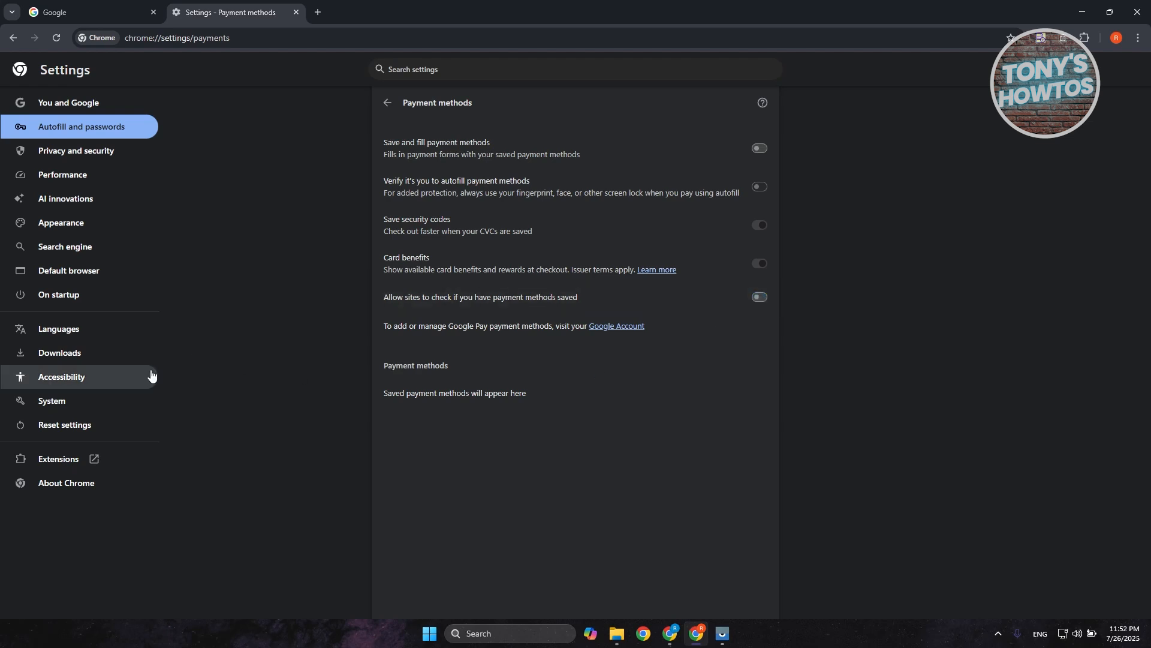
pyautogui.moveTo(328, 7)
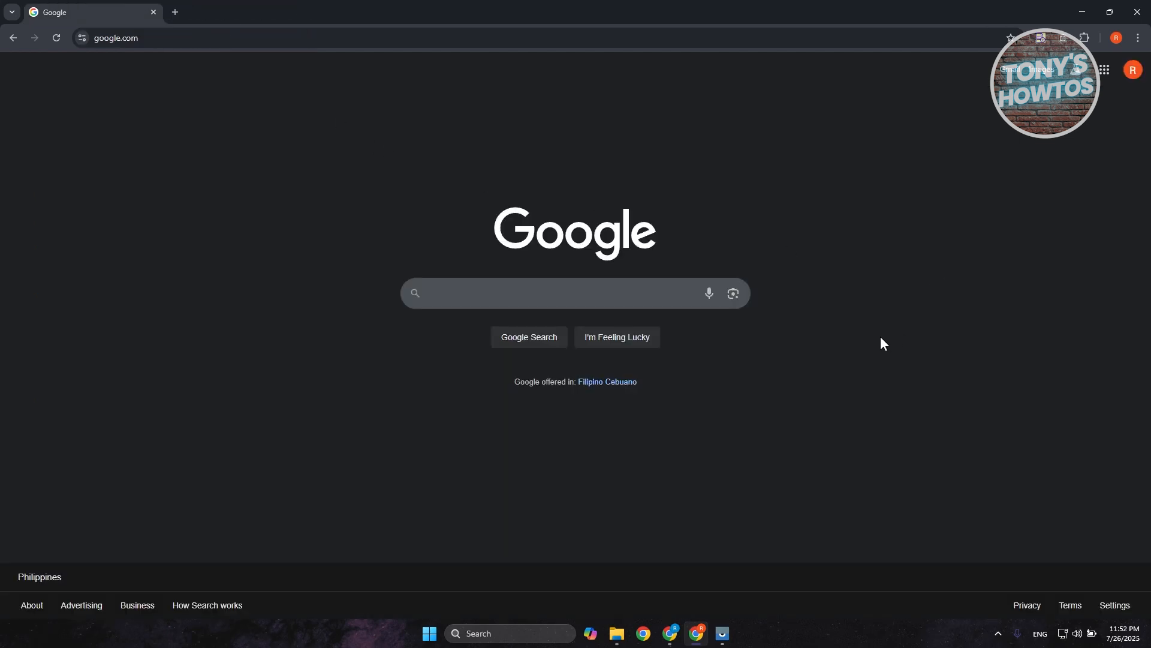
pyautogui.moveTo(881, 336)
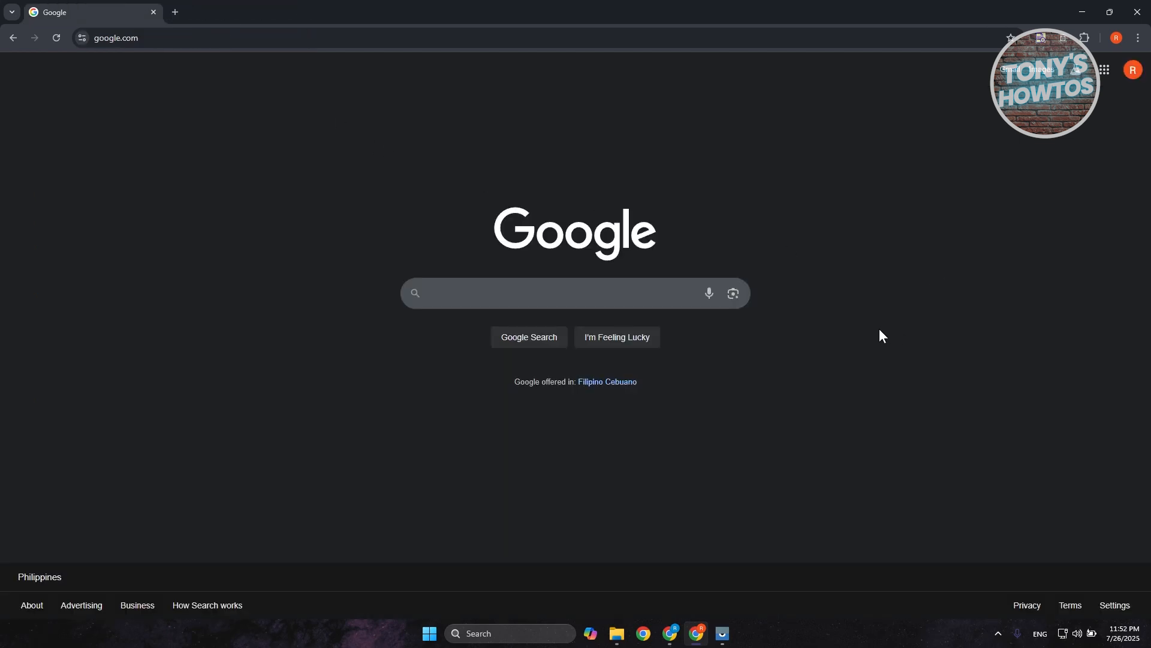